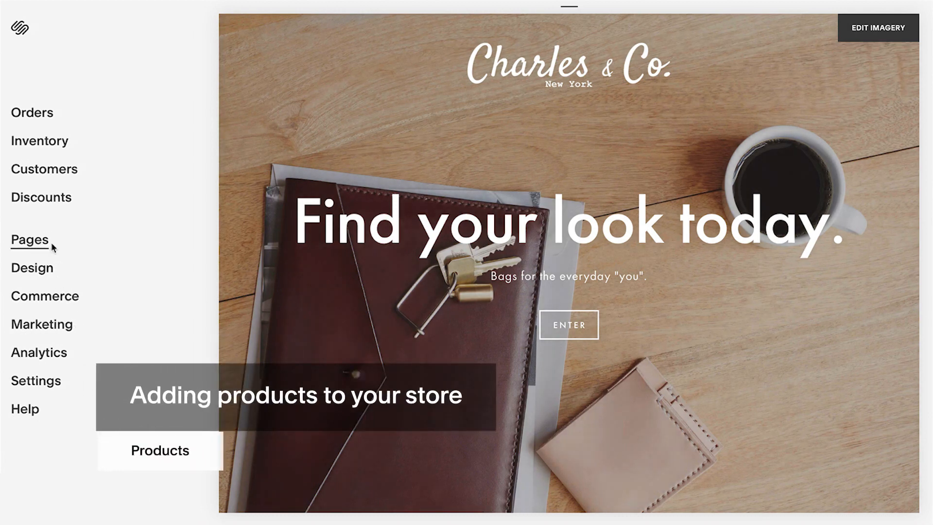
Step: Add a new store page to the top navigation from the Pages list
left_click(29, 239)
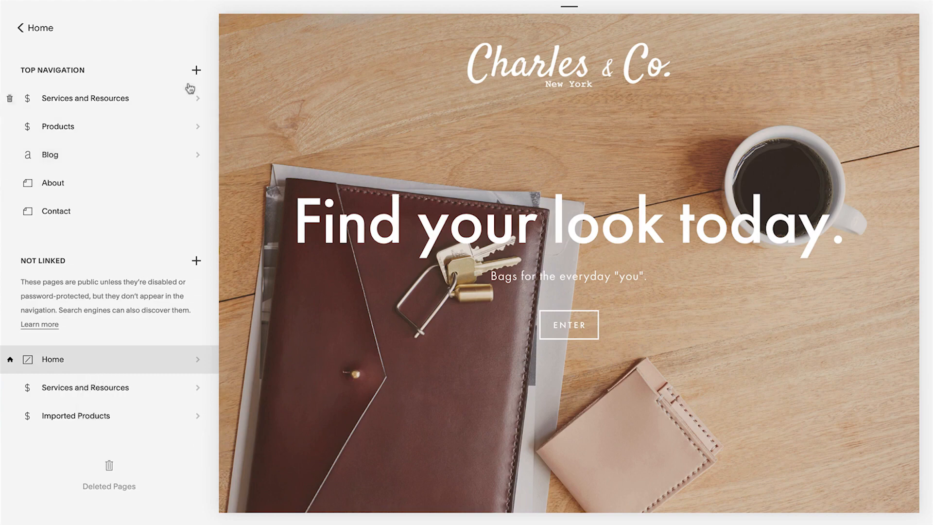
left_click(196, 70)
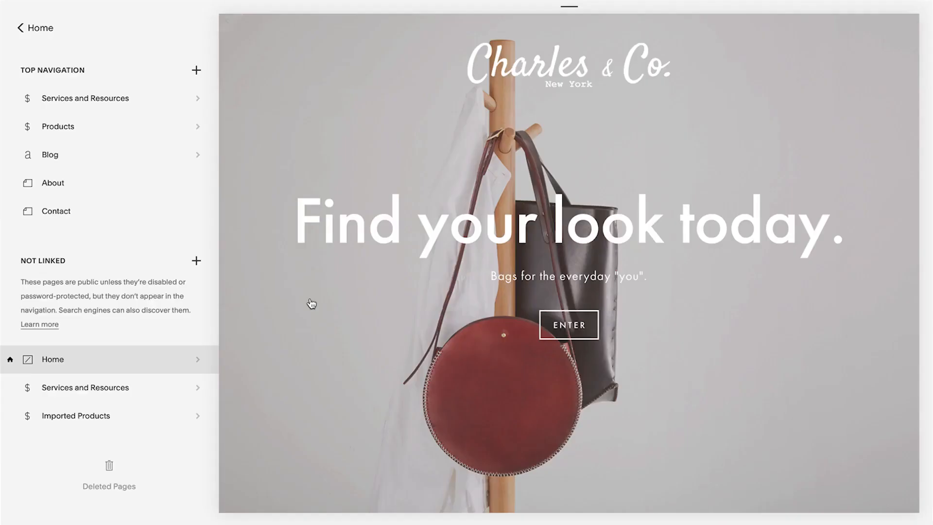
left_click(195, 70)
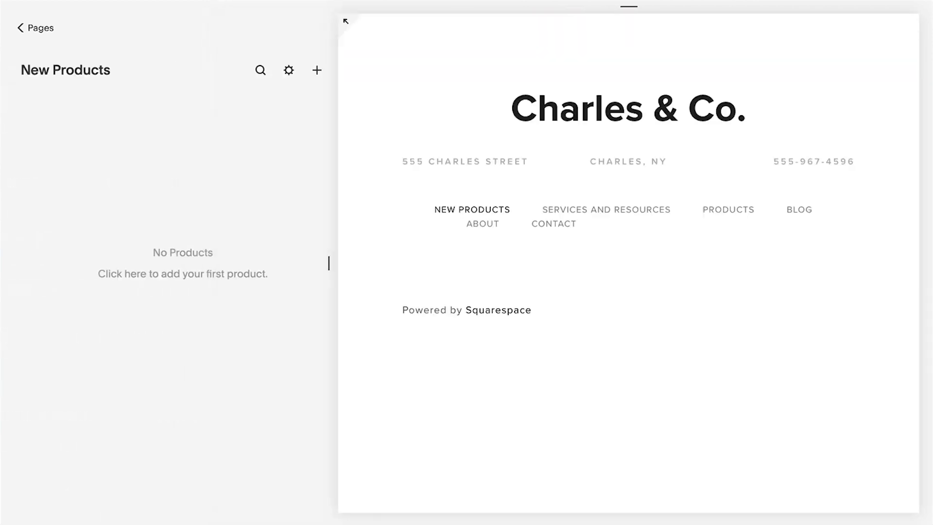
mouse_move(192, 156)
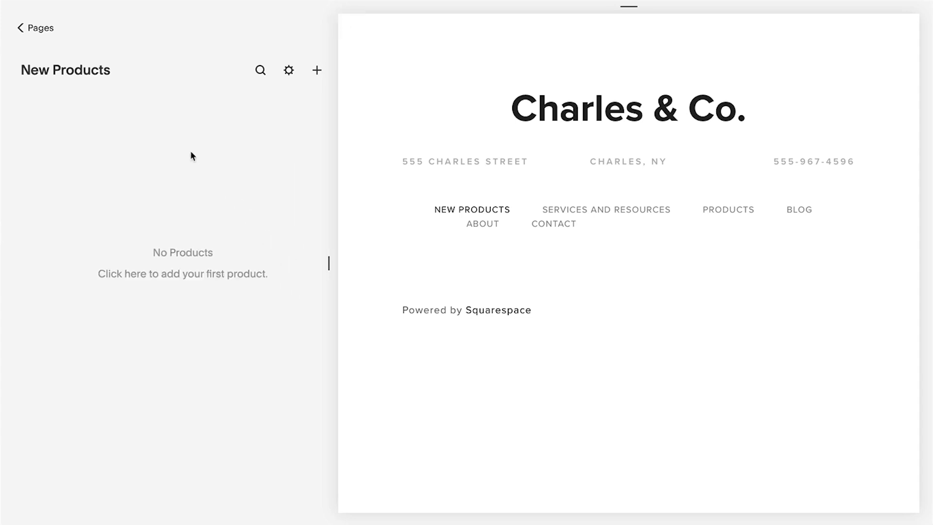
left_click(35, 28)
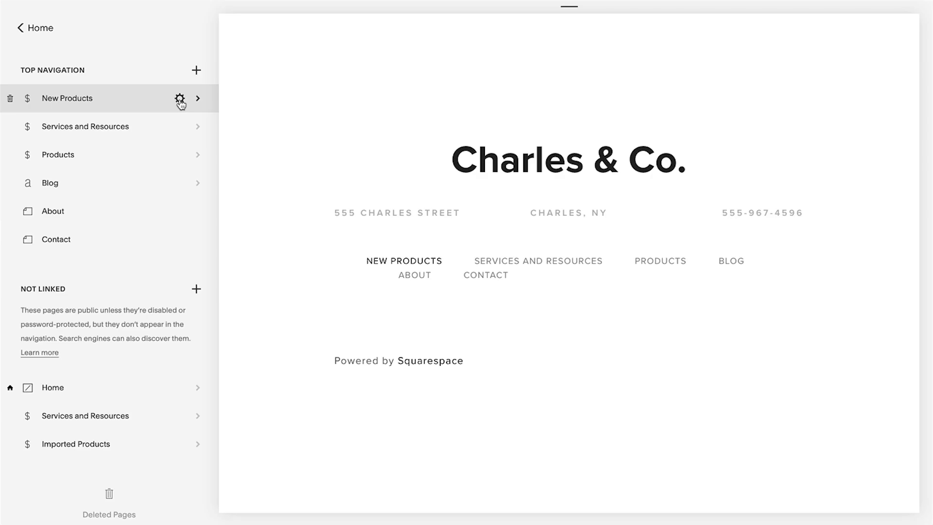
left_click(180, 98)
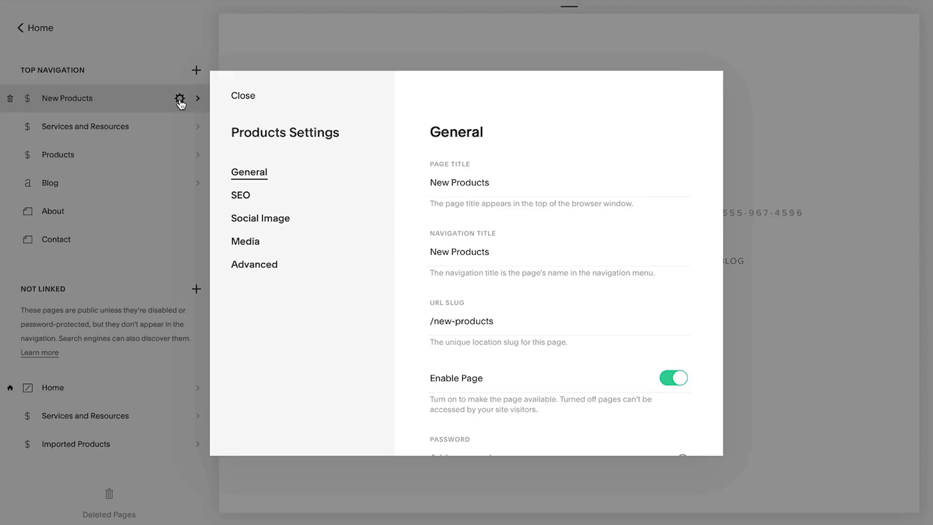
left_click(243, 96)
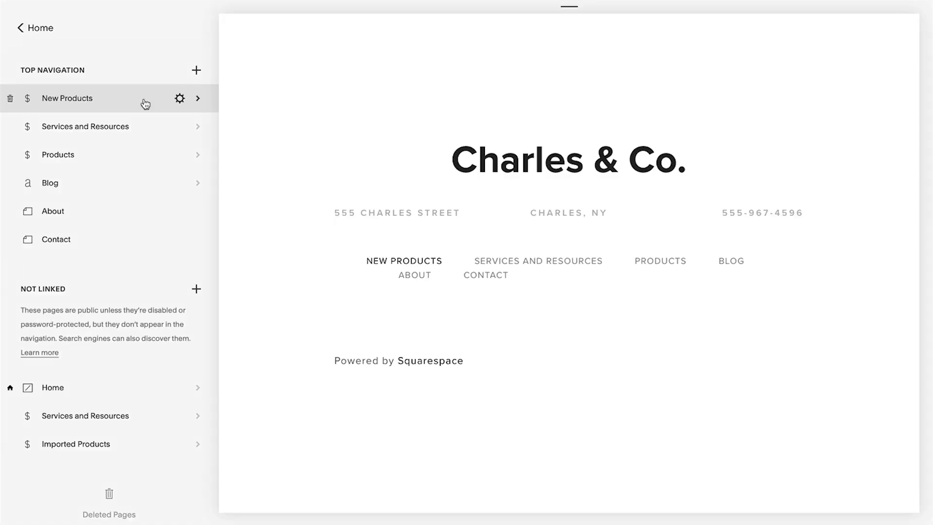
left_click(67, 98)
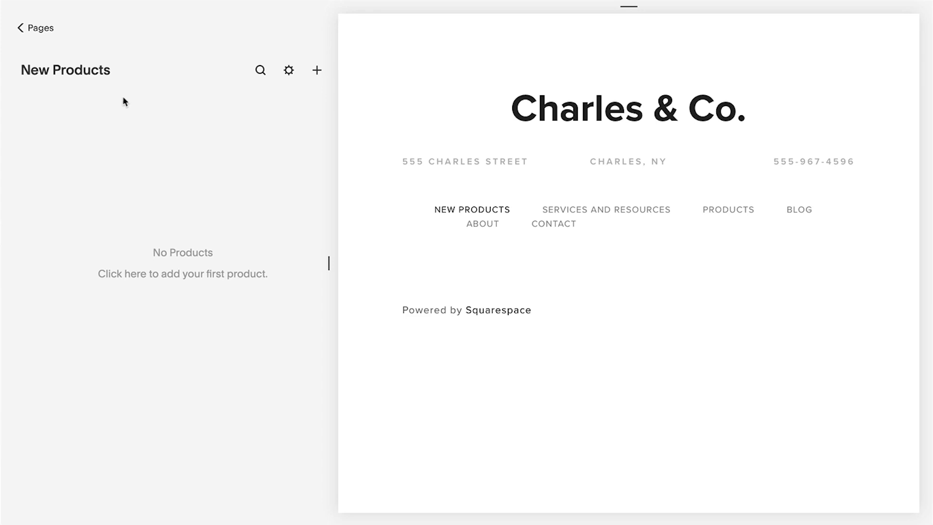
left_click(317, 70)
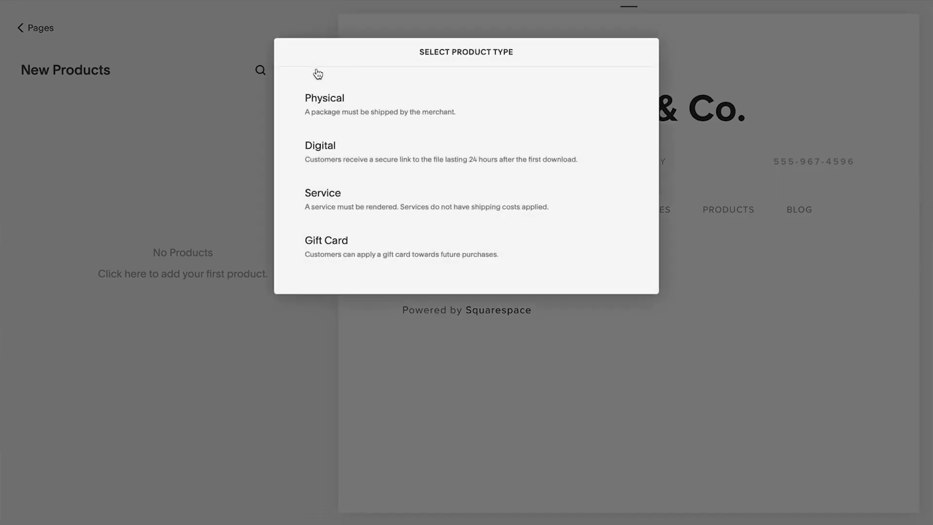
mouse_move(255, 86)
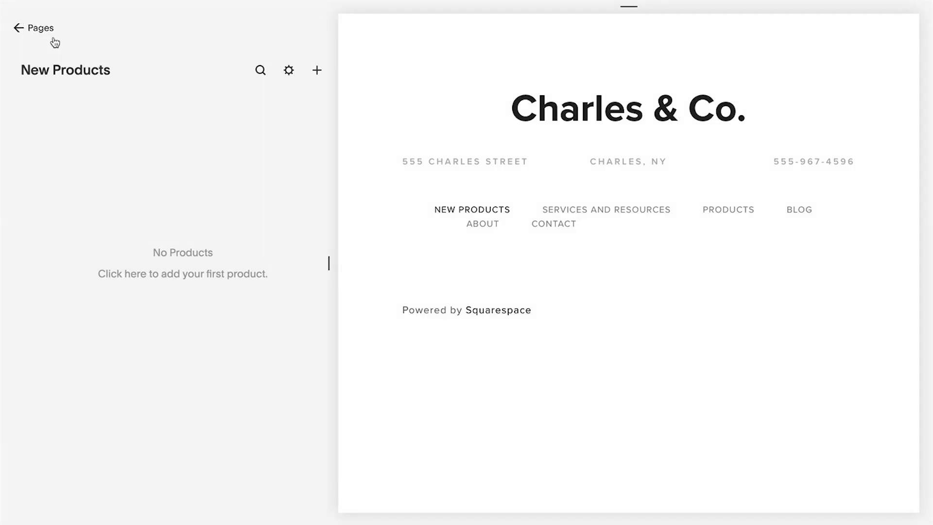
Step: Go to Commerce Inventory from the main menu and start adding a new product
left_click(34, 27)
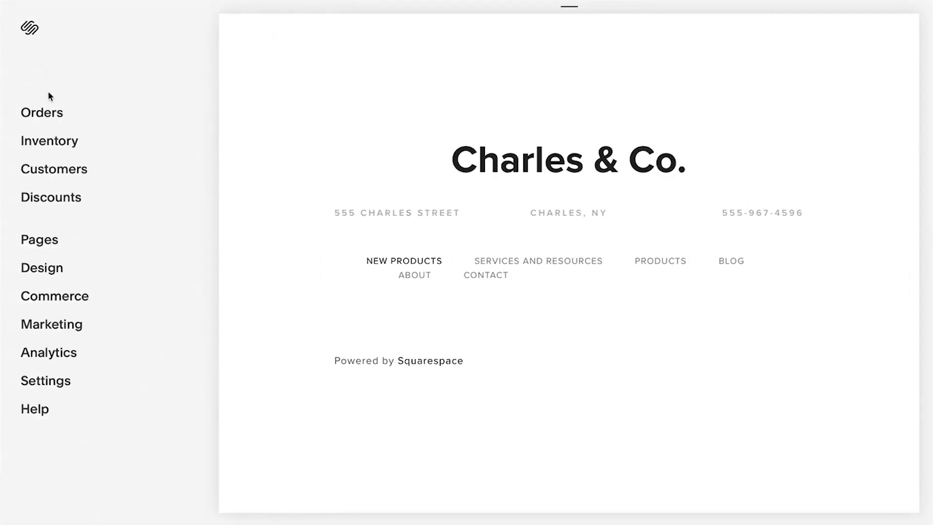
left_click(50, 141)
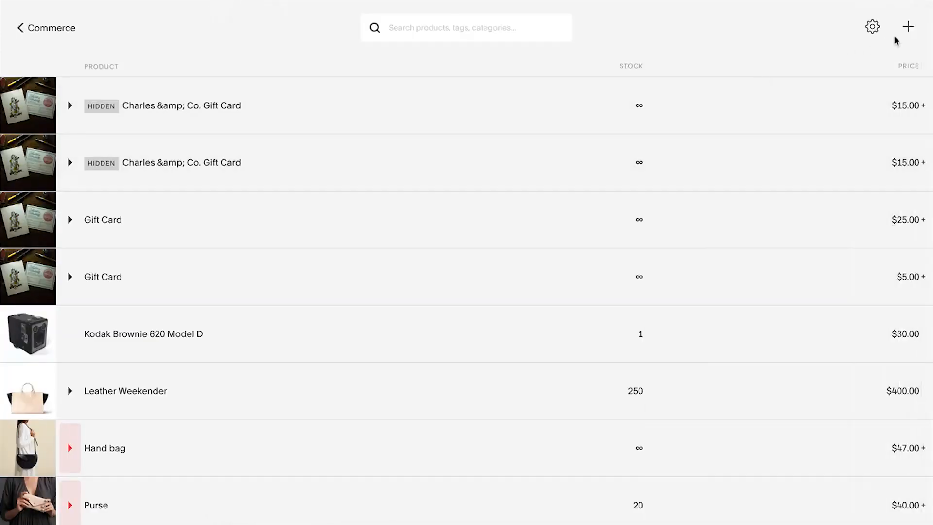
left_click(908, 27)
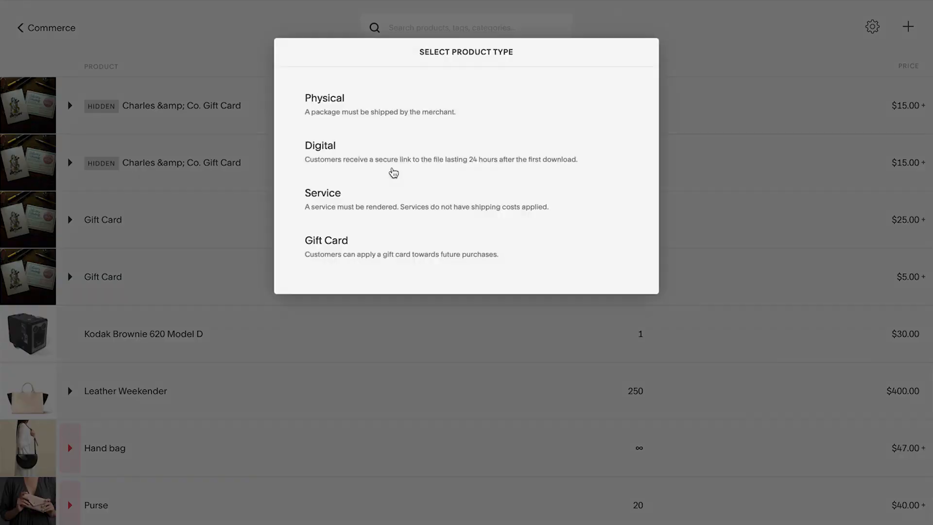
mouse_move(502, 117)
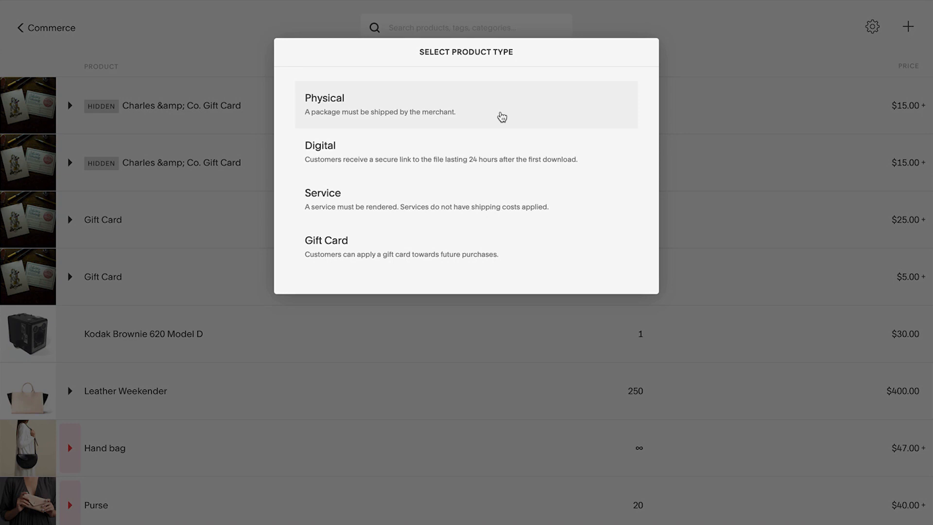
mouse_move(580, 158)
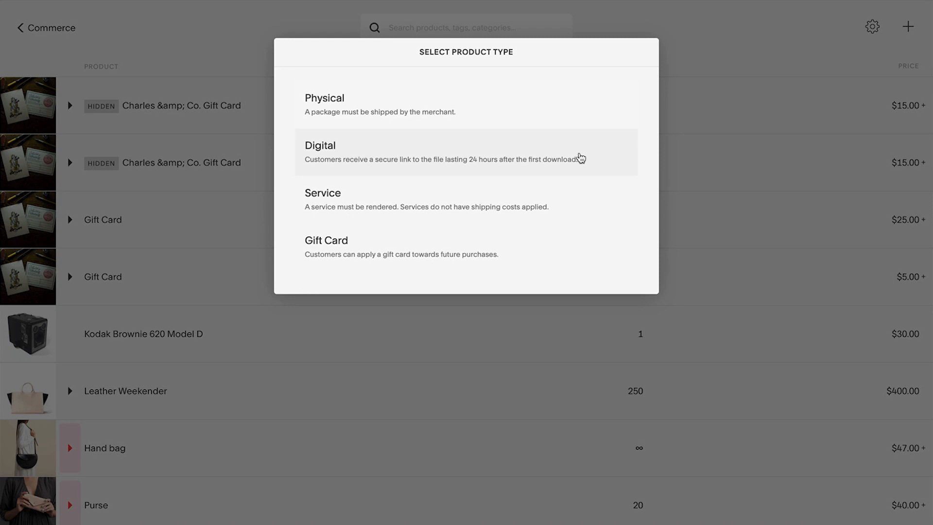
mouse_move(570, 177)
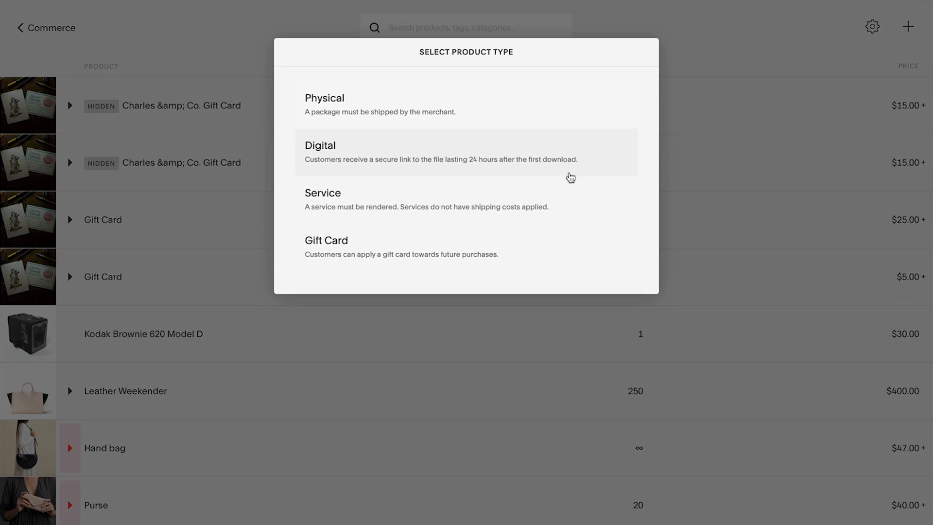
mouse_move(564, 206)
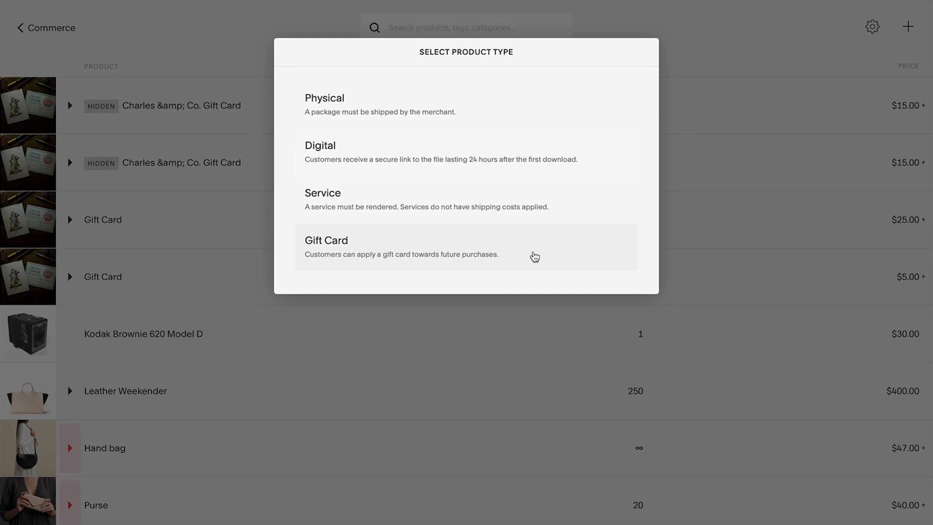
mouse_move(367, 110)
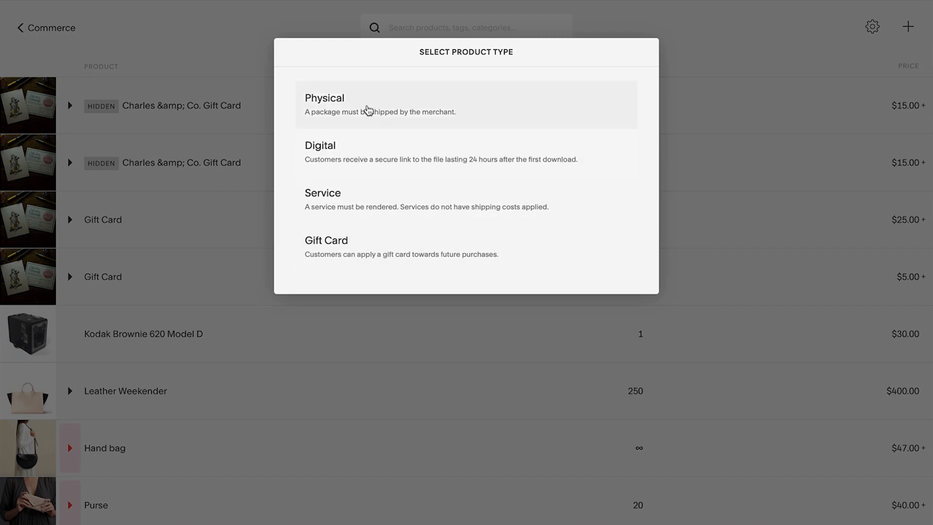
Step: Create a physical product and upload Boots.jpg from the Approved Images folder as its image
left_click(325, 104)
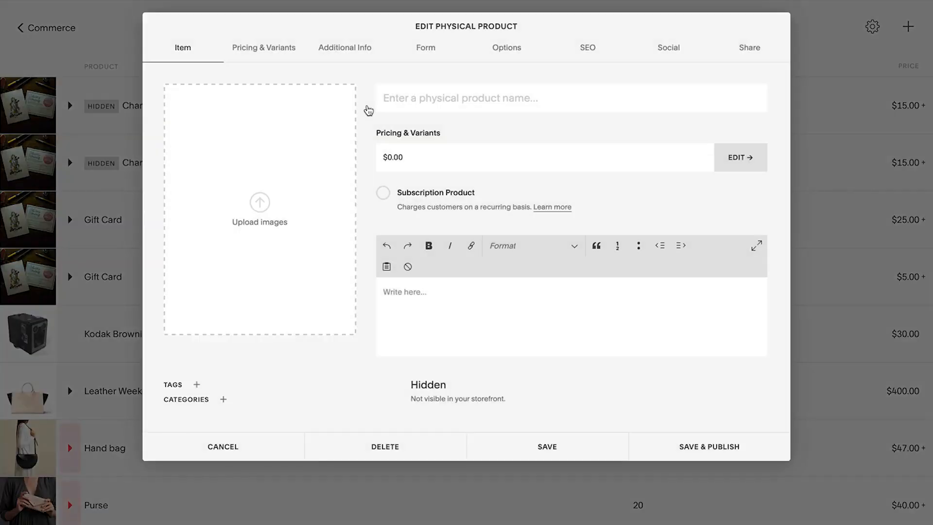
mouse_move(367, 110)
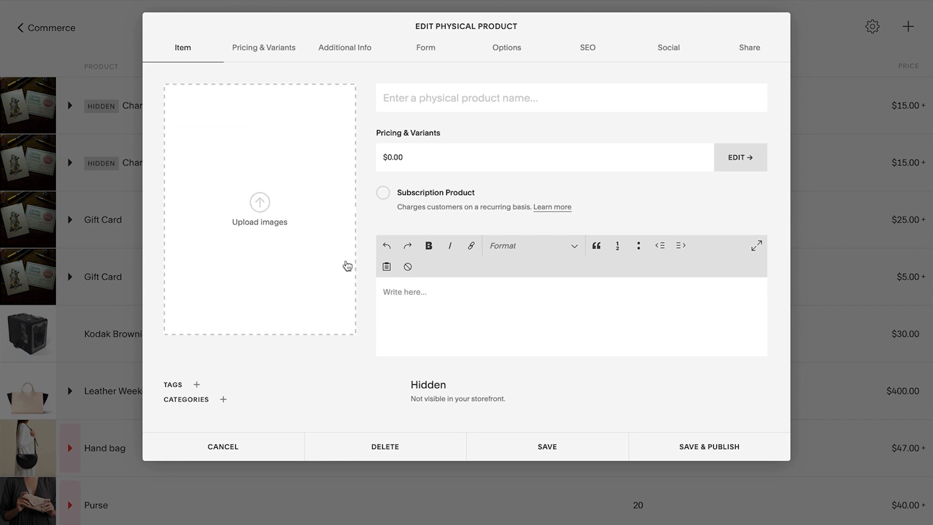
left_click(258, 208)
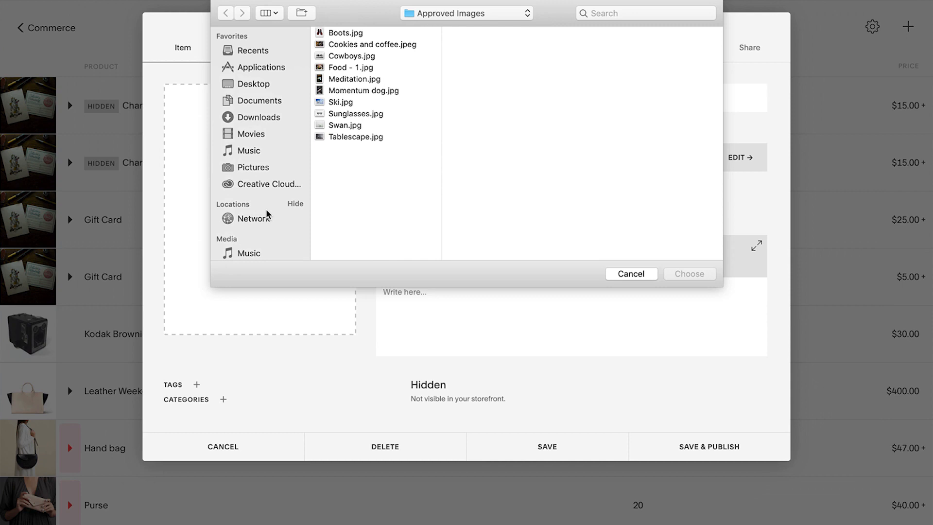
left_click(347, 33)
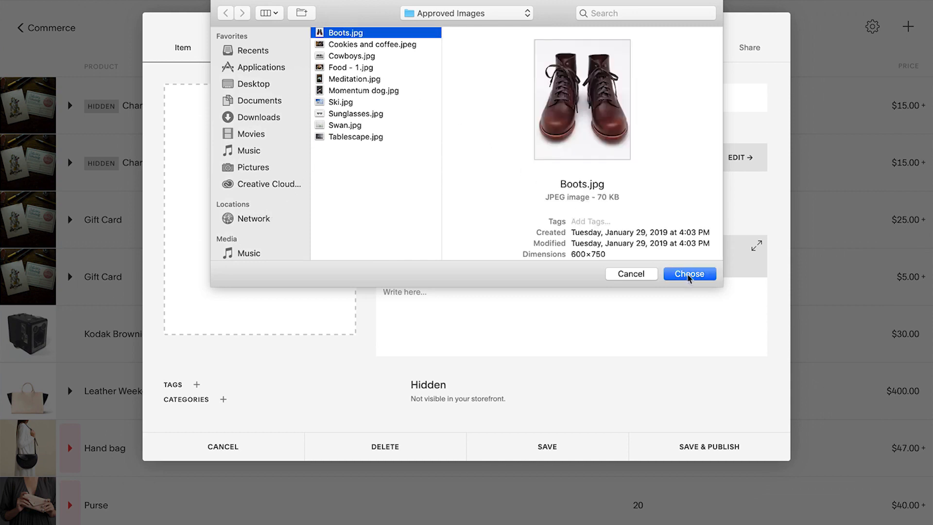
left_click(689, 274)
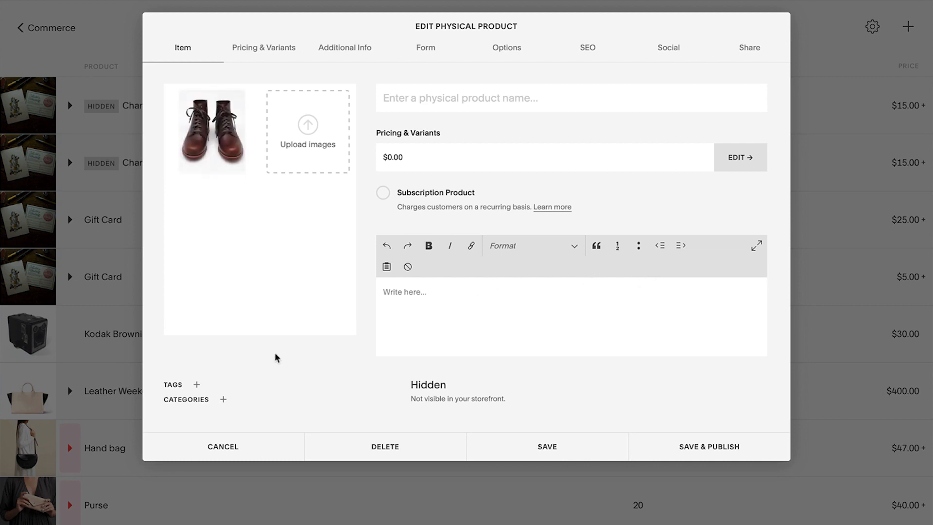
Step: Tag the product Shoes and create a new Boots category for it
left_click(196, 385)
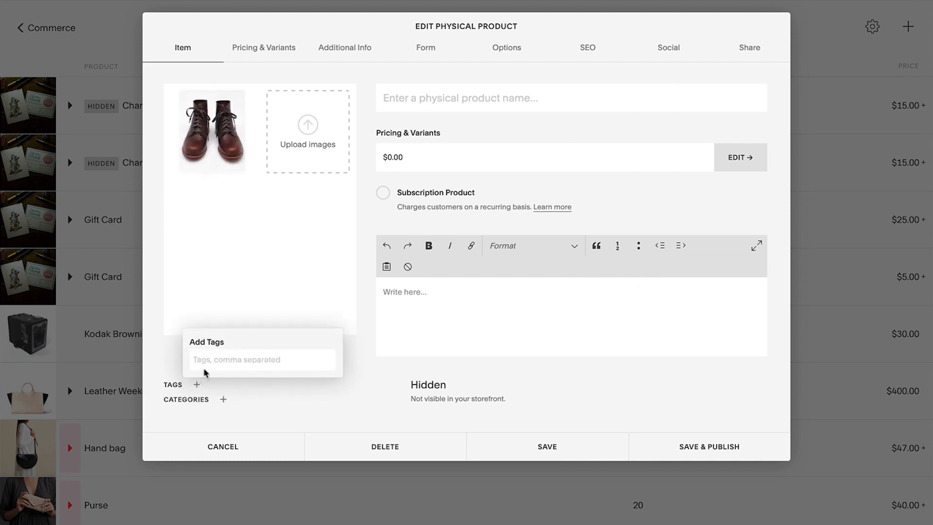
type("s")
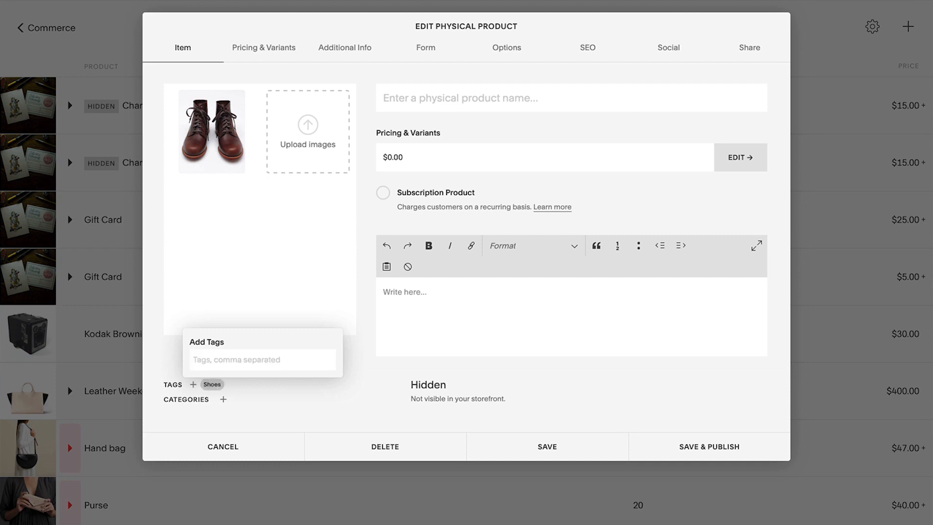
left_click(224, 399)
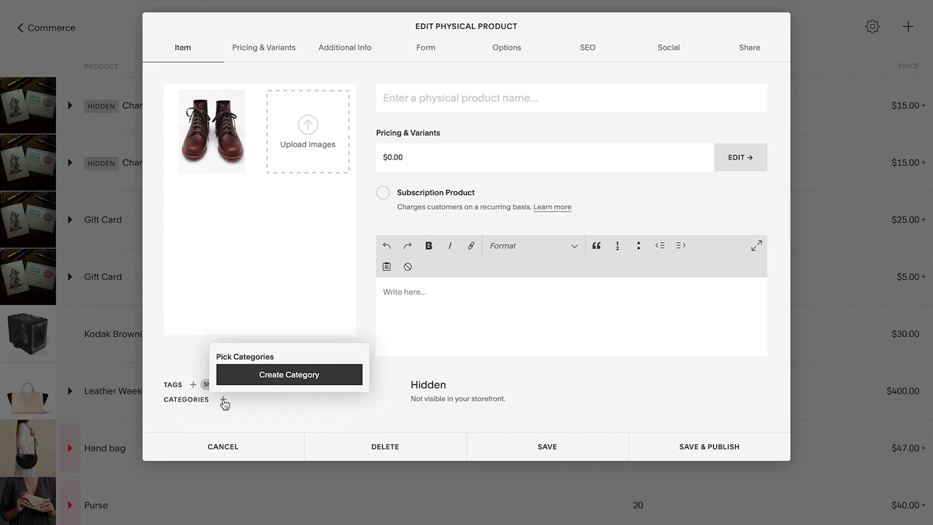
left_click(289, 374)
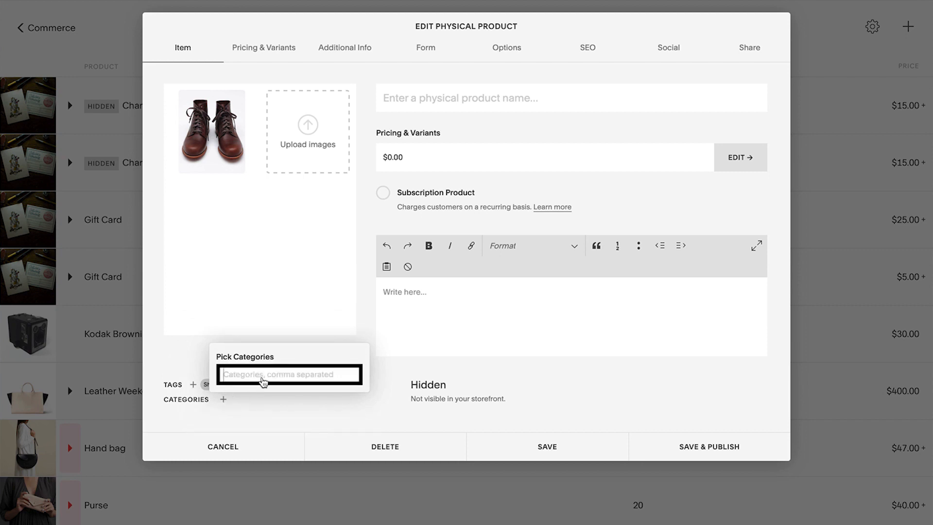
type("Boots")
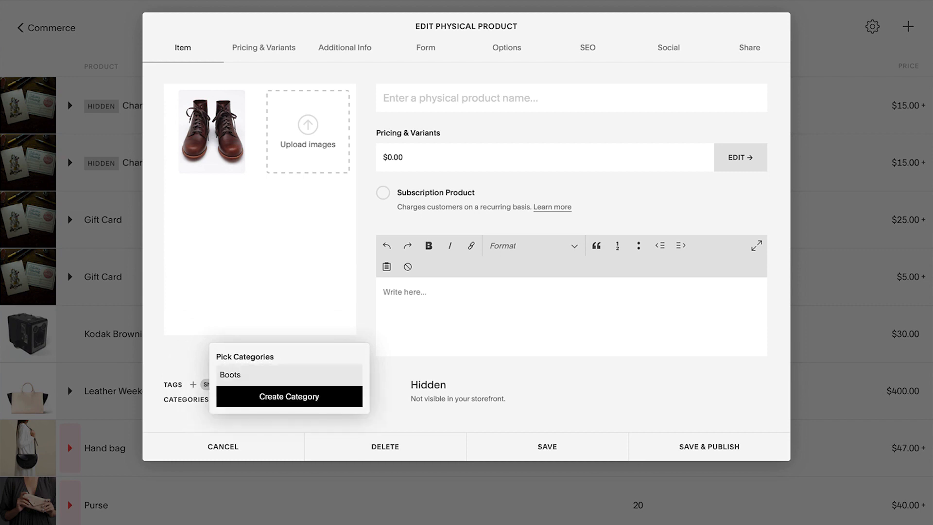
left_click(229, 374)
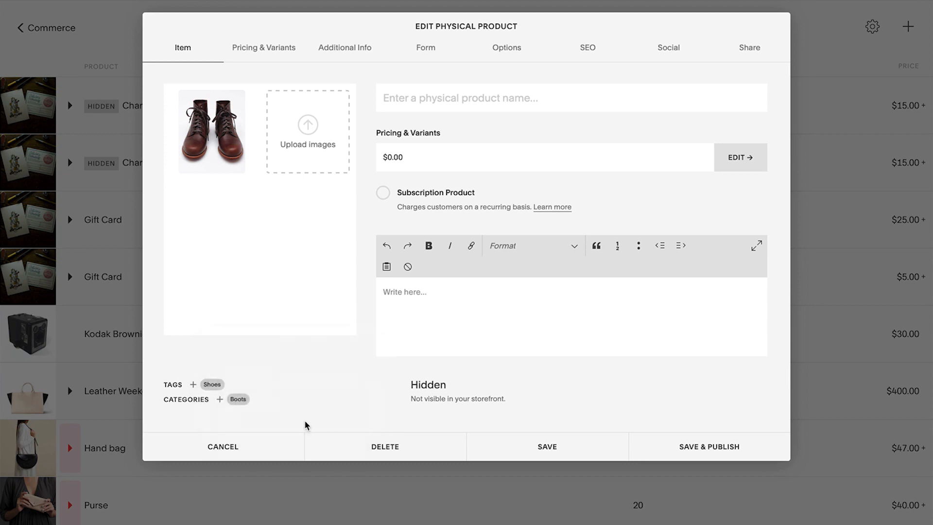
mouse_move(309, 420)
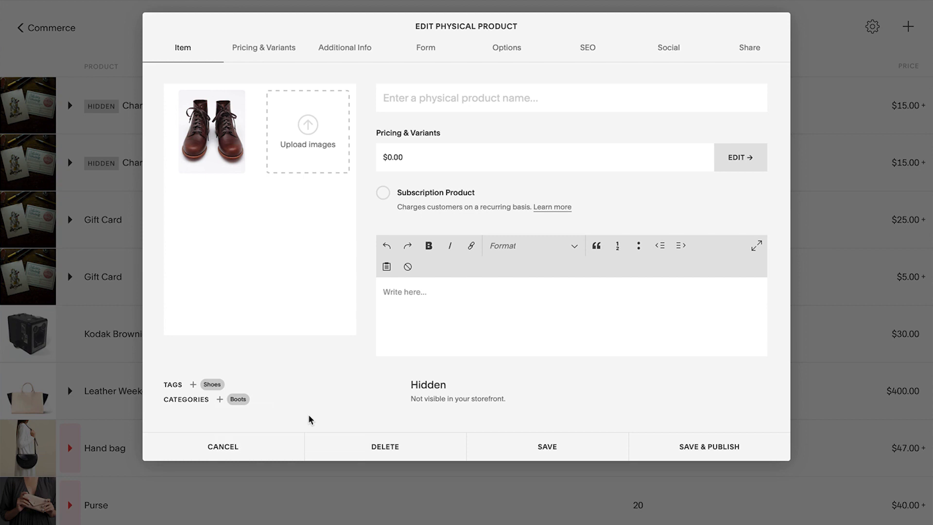
mouse_move(341, 232)
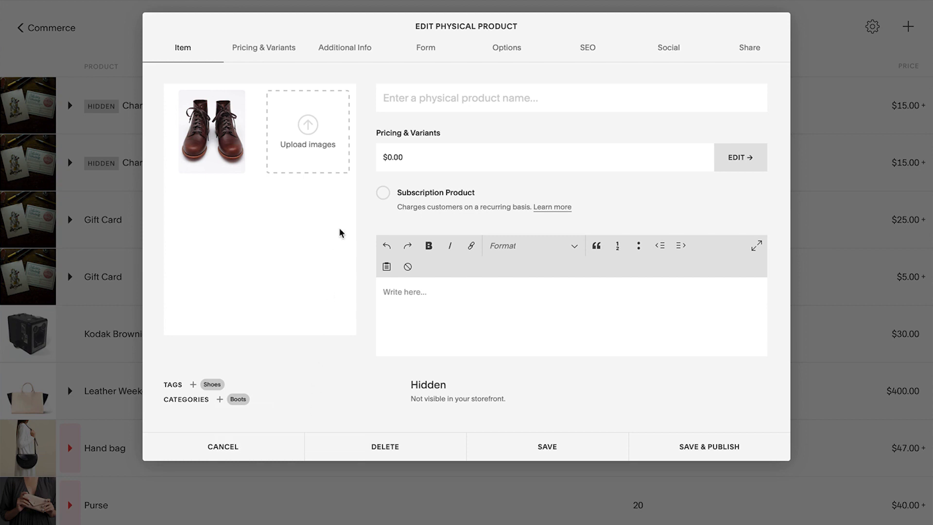
Step: View the Pricing & Variants table showing one variant at $0.00 with stock 1
left_click(263, 48)
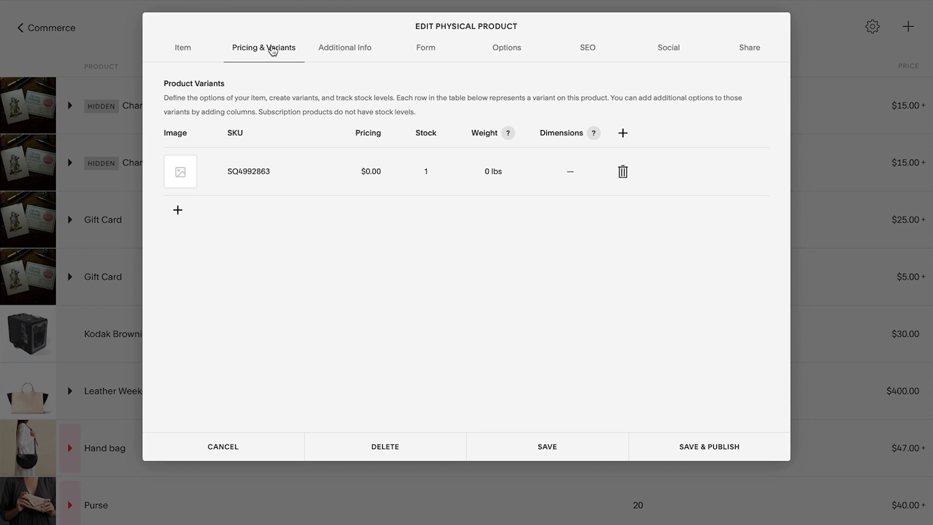
mouse_move(623, 133)
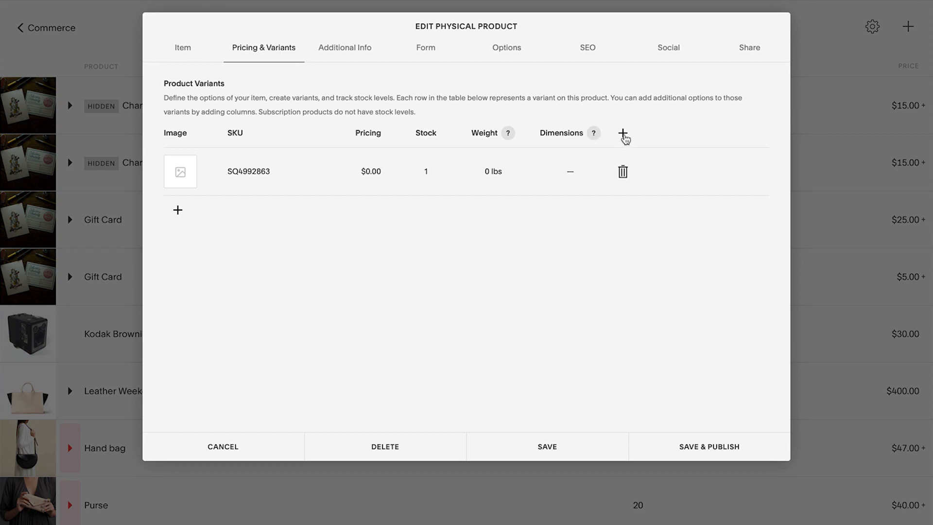
left_click(624, 133)
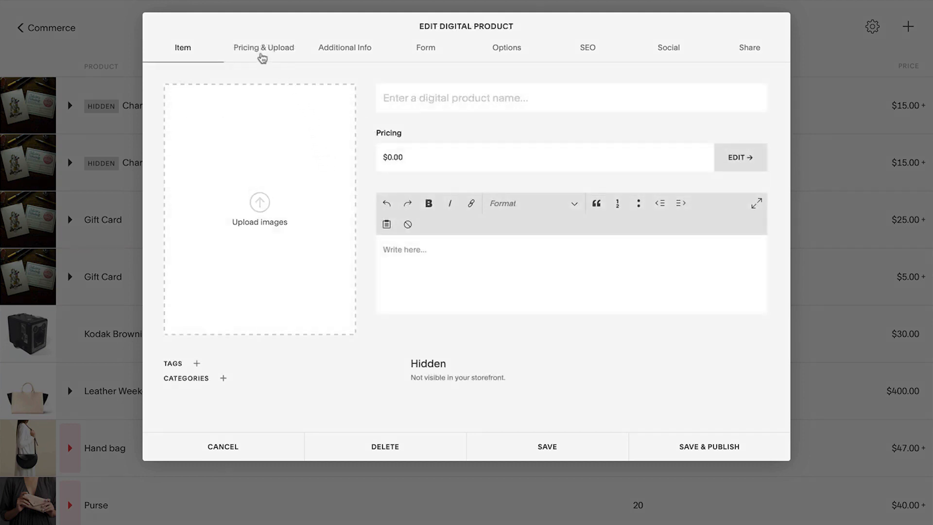
Step: Price the digital product at 20 with a sale price of 10 in Pricing & Upload
left_click(263, 48)
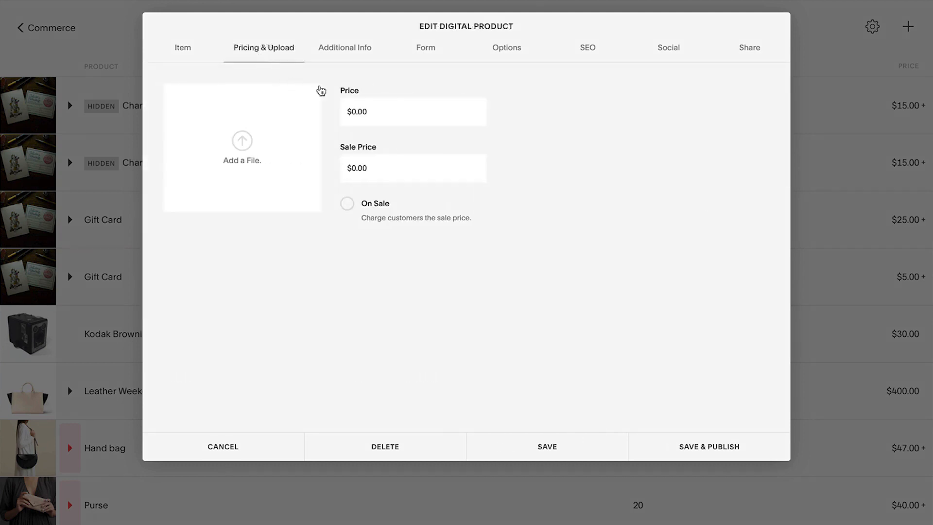
left_click(412, 111)
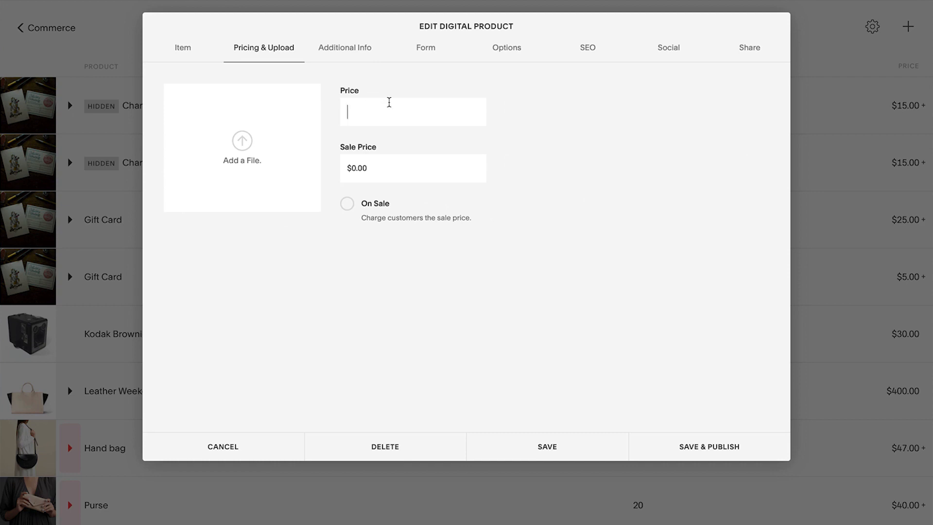
type("20")
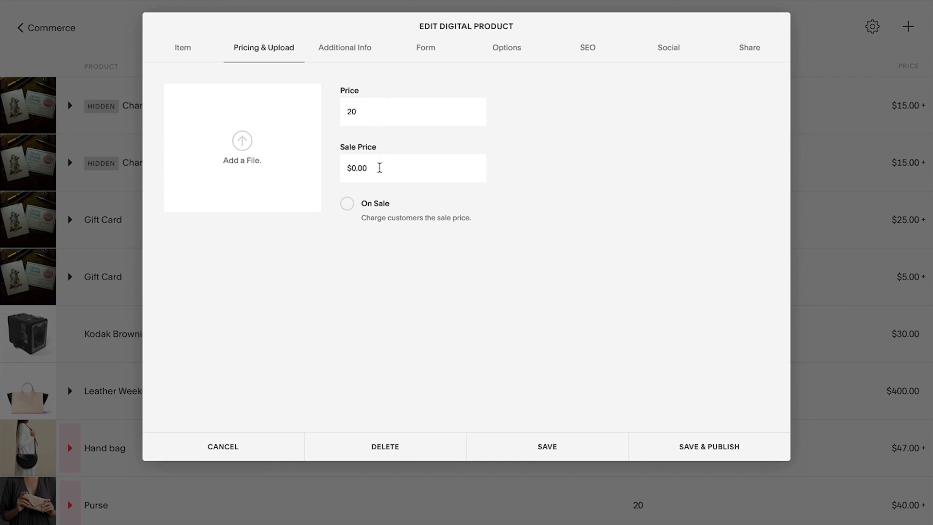
type("10")
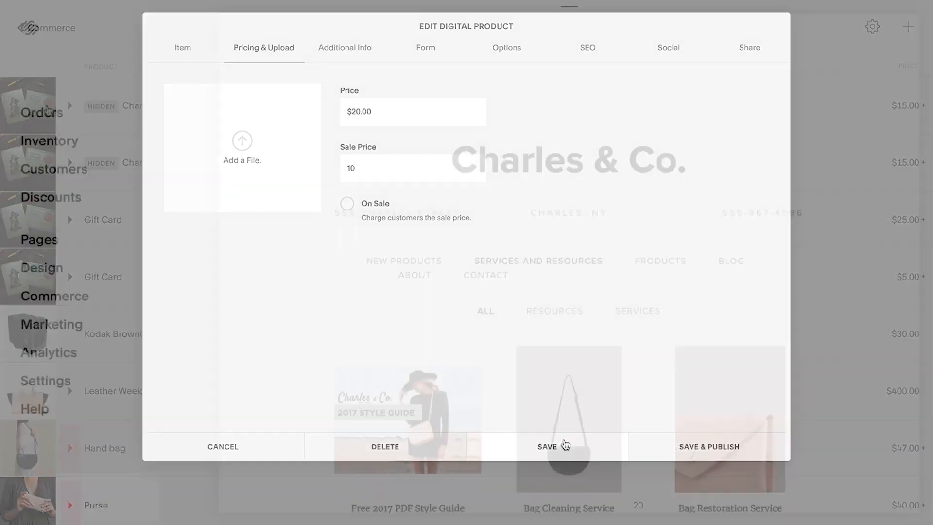
Step: Save the product, then set Product List Titles to Overlay in Site Styles
left_click(546, 447)
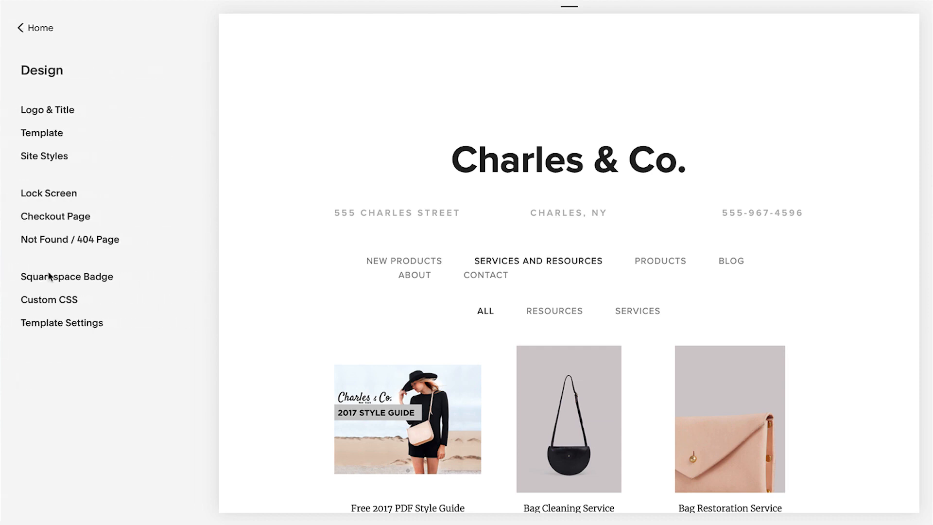
left_click(44, 155)
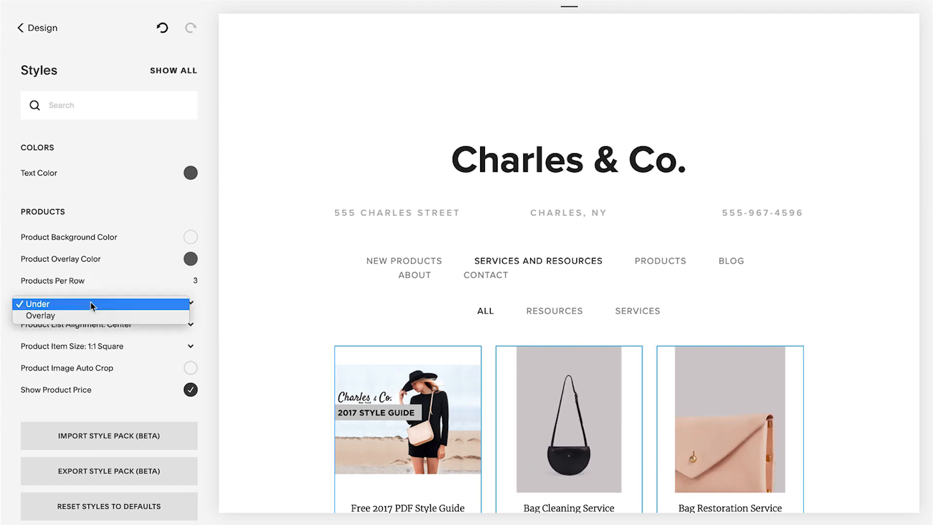
left_click(43, 315)
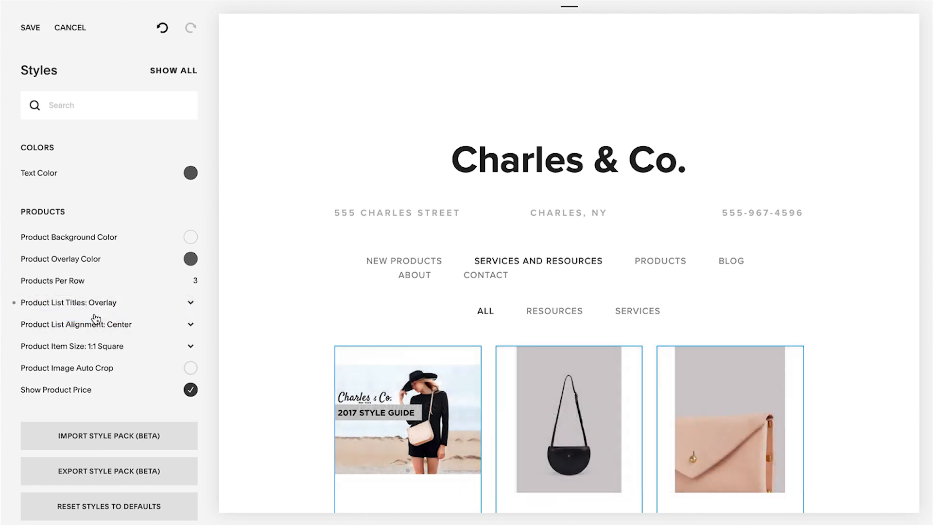